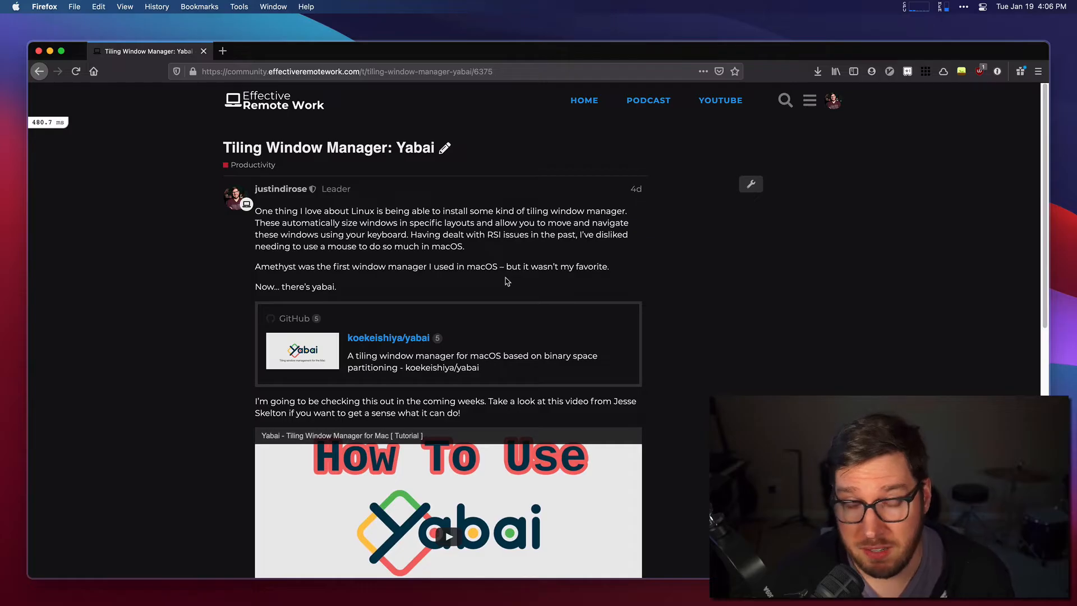
pyautogui.moveTo(542, 228)
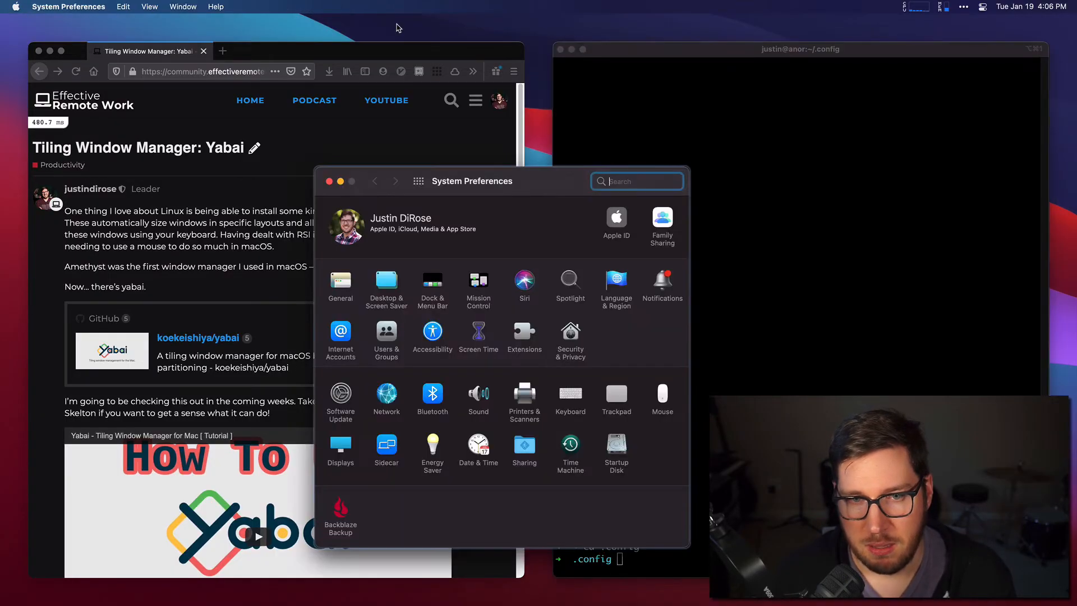
# Drag the floating System Preferences window down and back up, then close it.
pyautogui.moveTo(471, 181); pyautogui.dragTo(438, 246)
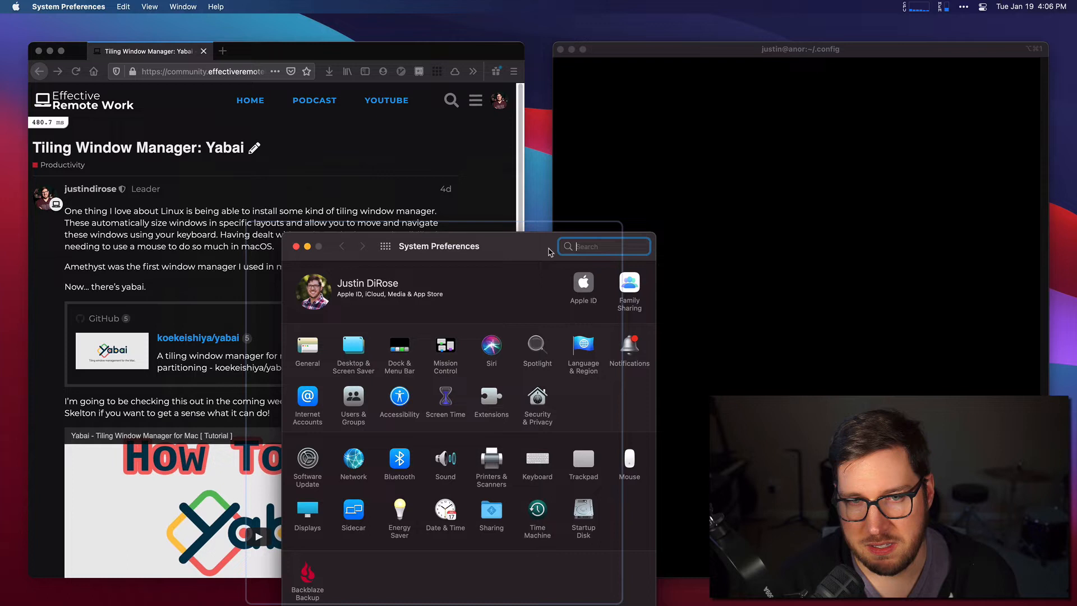
pyautogui.moveTo(438, 245); pyautogui.dragTo(472, 162)
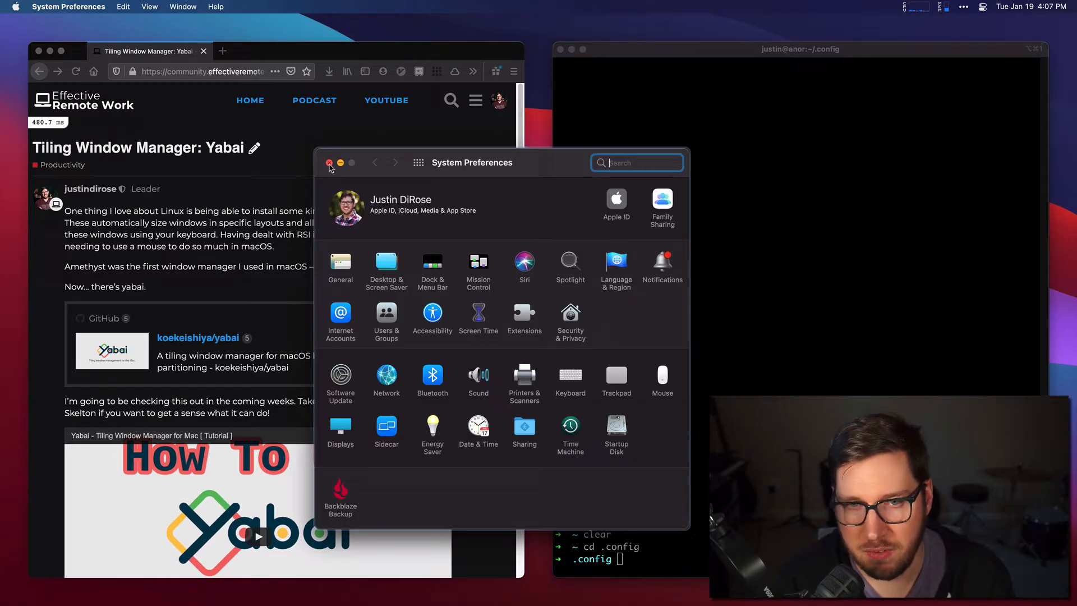
pyautogui.click(329, 162)
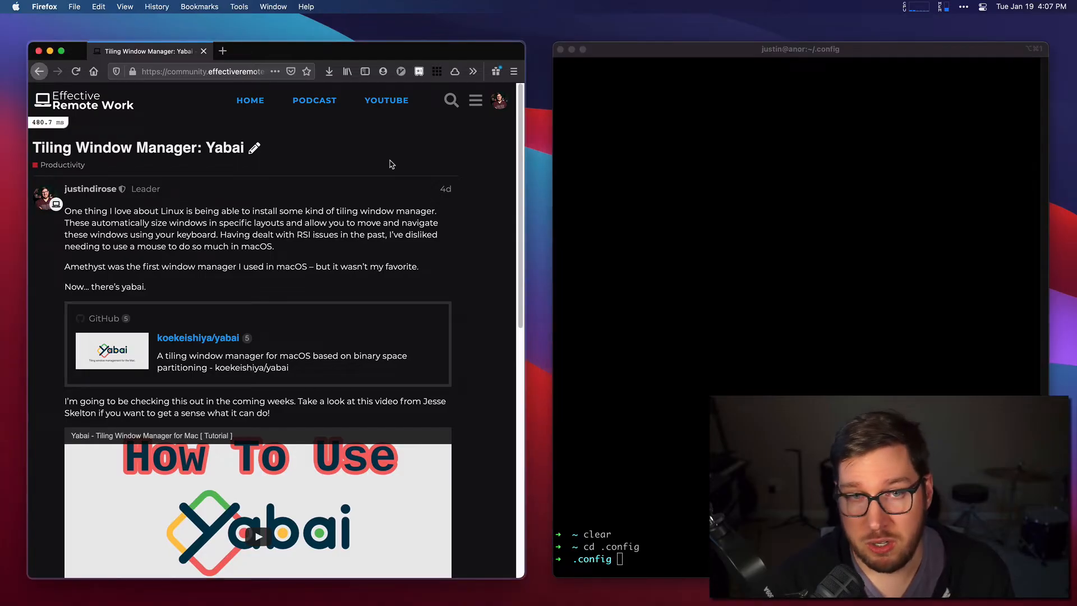
pyautogui.moveTo(564, 190)
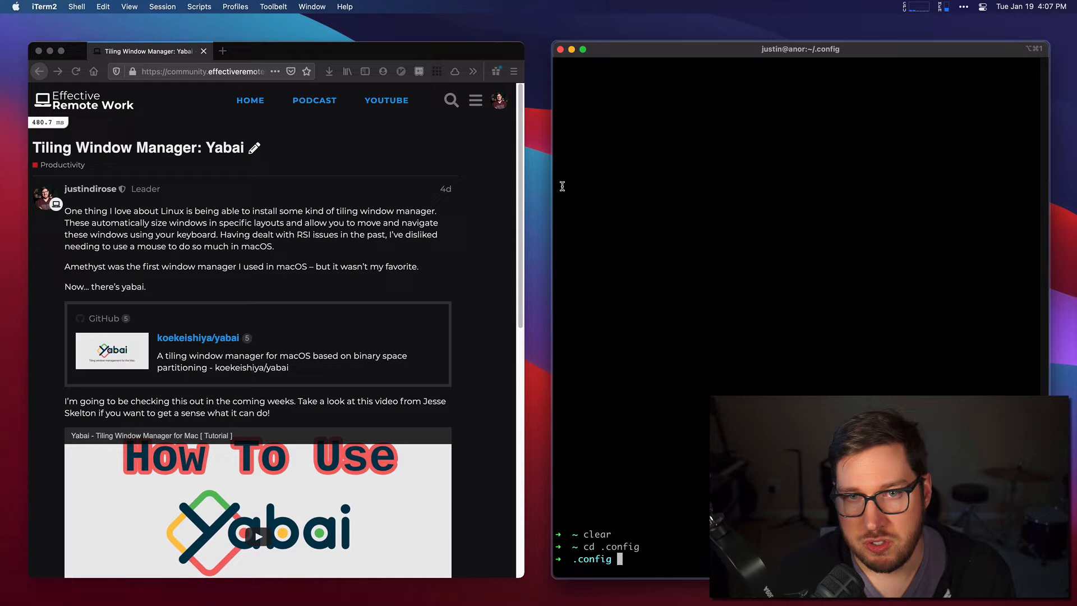
pyautogui.moveTo(654, 105)
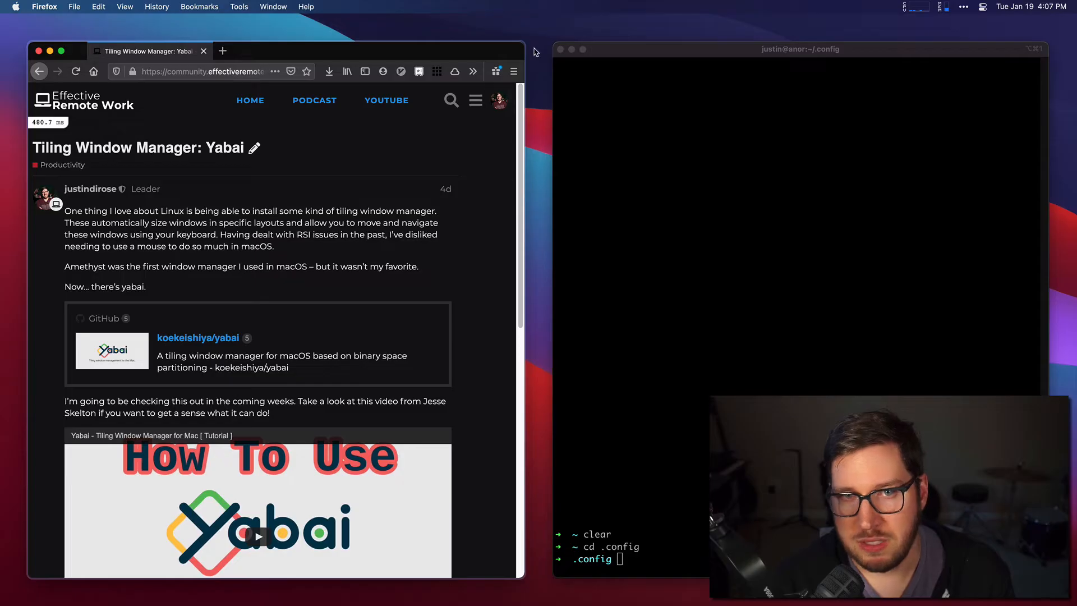
pyautogui.moveTo(434, 59)
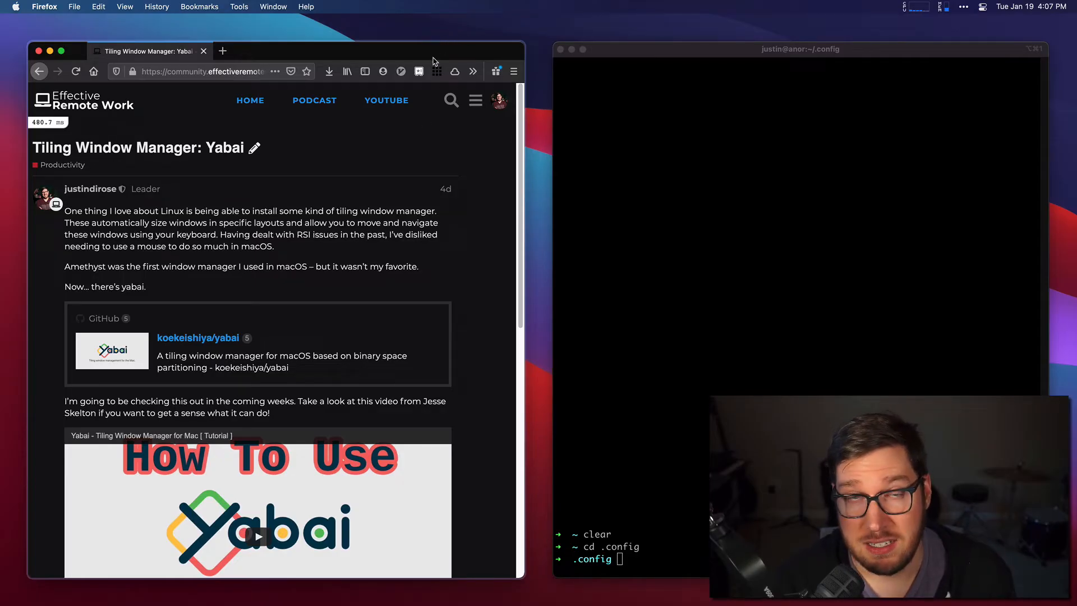
pyautogui.moveTo(400, 58)
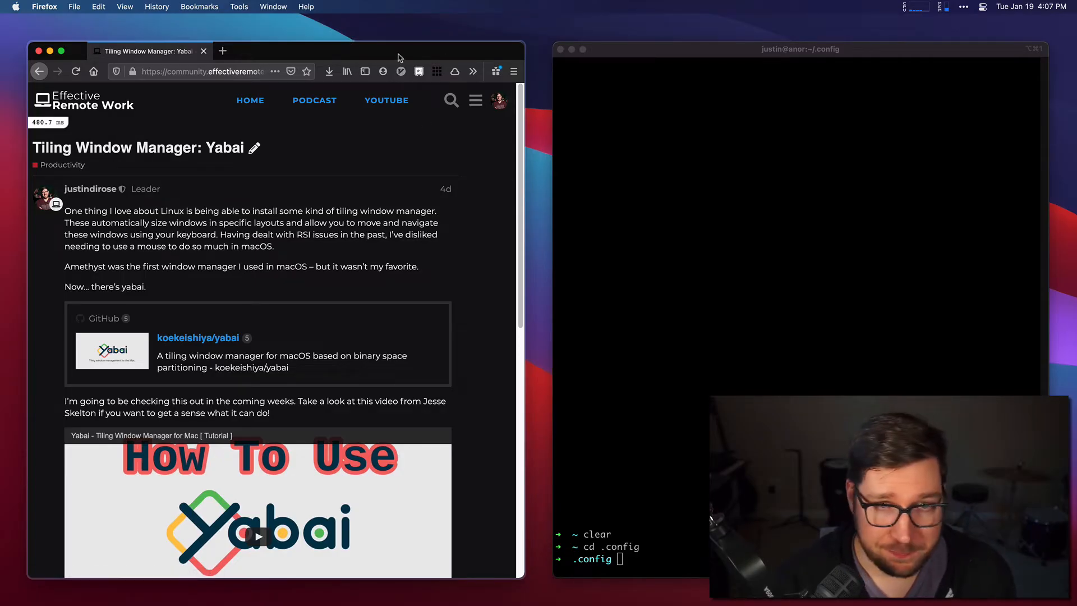
pyautogui.moveTo(332, 162)
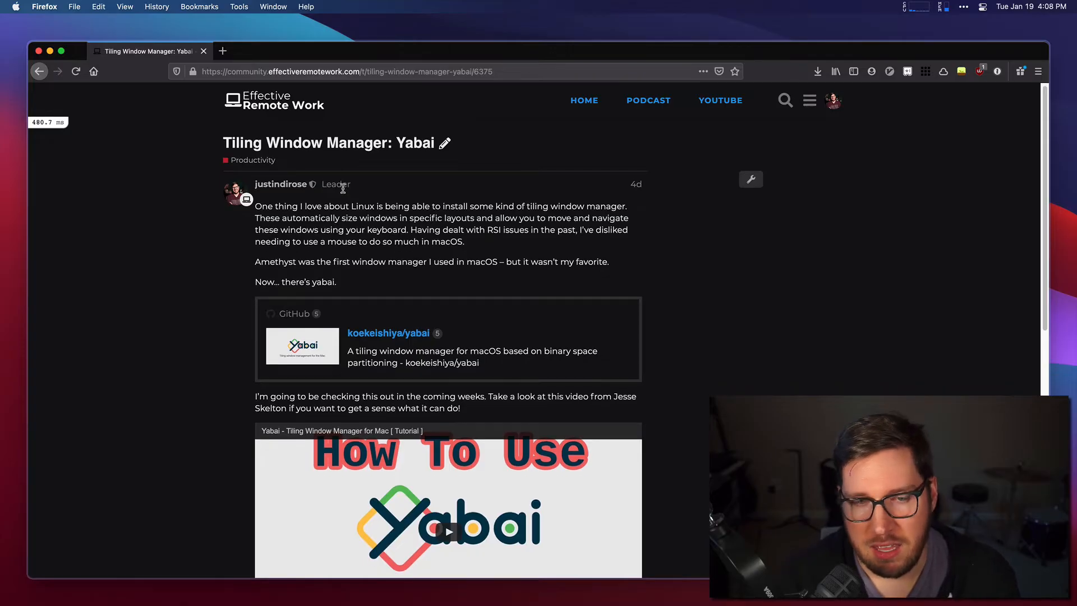
# Scroll the yabai forum post down to the embedded tutorial video.
pyautogui.scroll(-3)
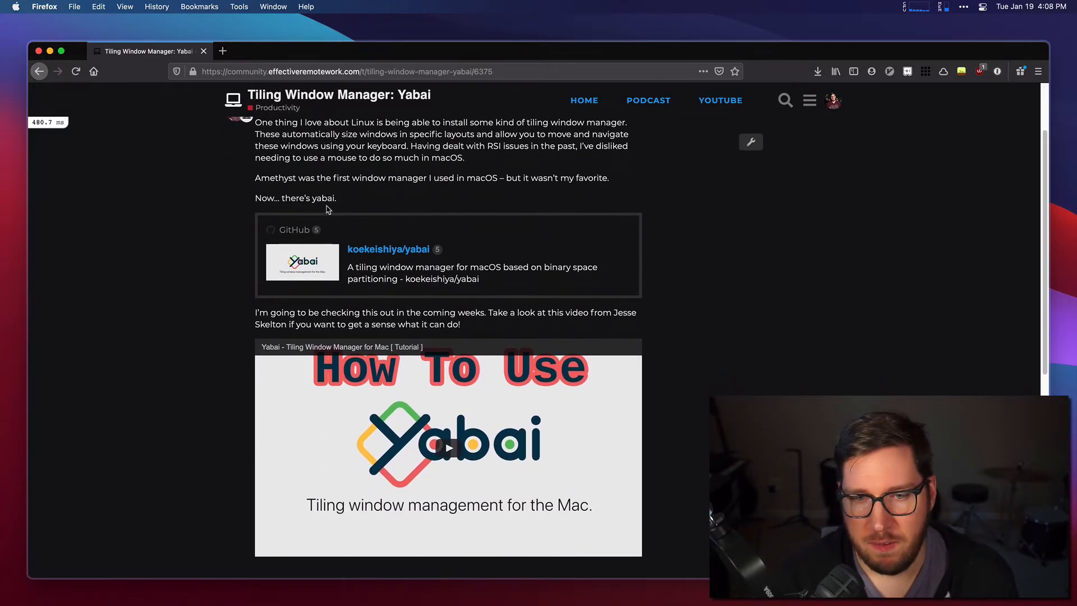
pyautogui.scroll(-3)
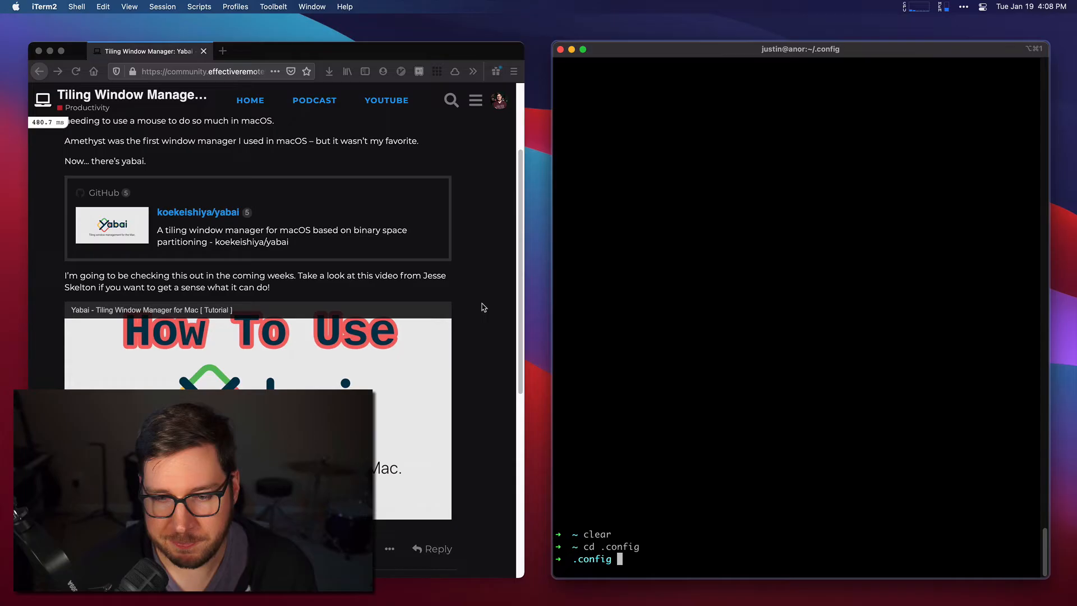
# Move into .config and open yabai/yabairc in vim.
pyautogui.write('cd .config')
pyautogui.write('vim')
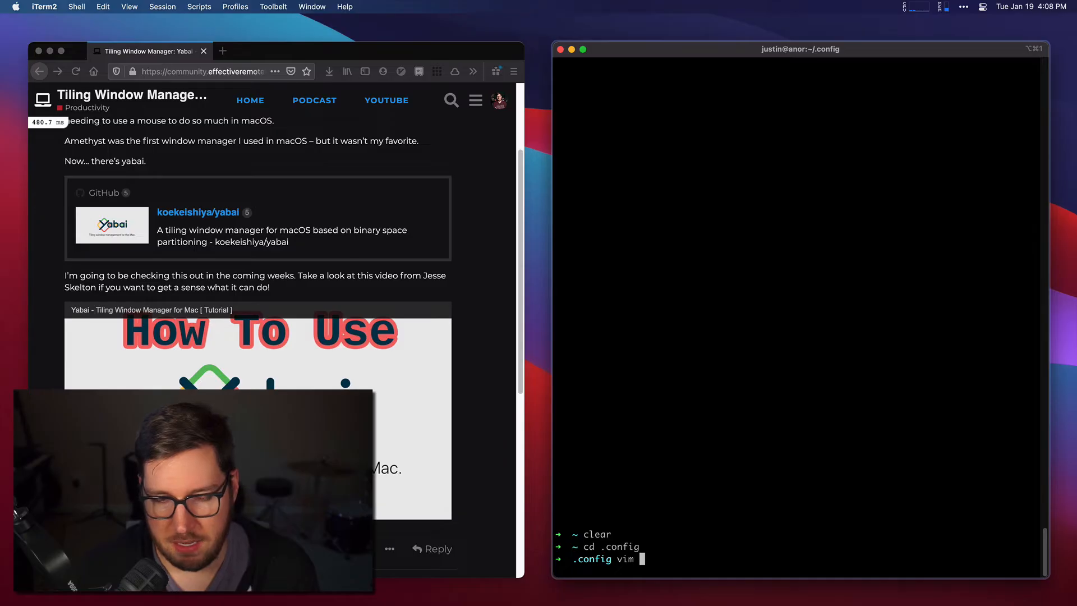
pyautogui.write('yabai/yabairc')
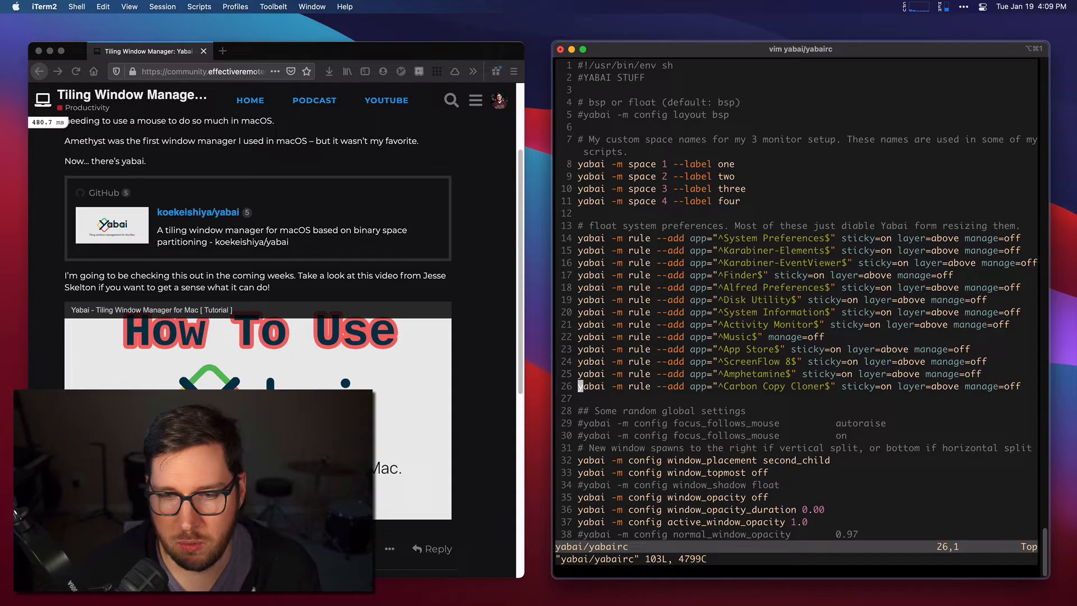
# Scroll through yabairc to the padding settings, then quit vim with :q.
pyautogui.scroll(-3)
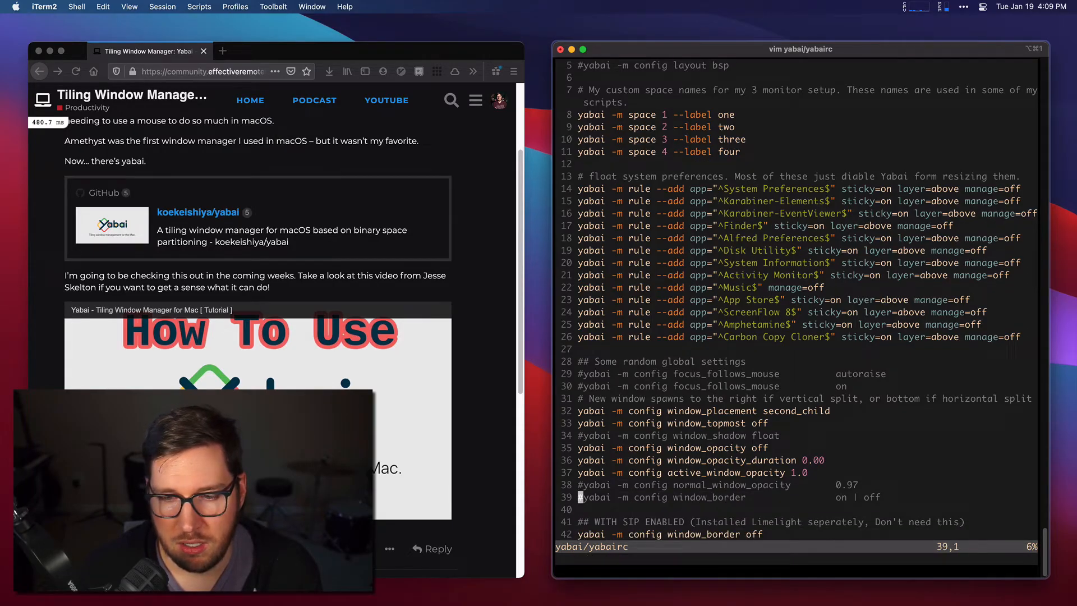
pyautogui.scroll(-3)
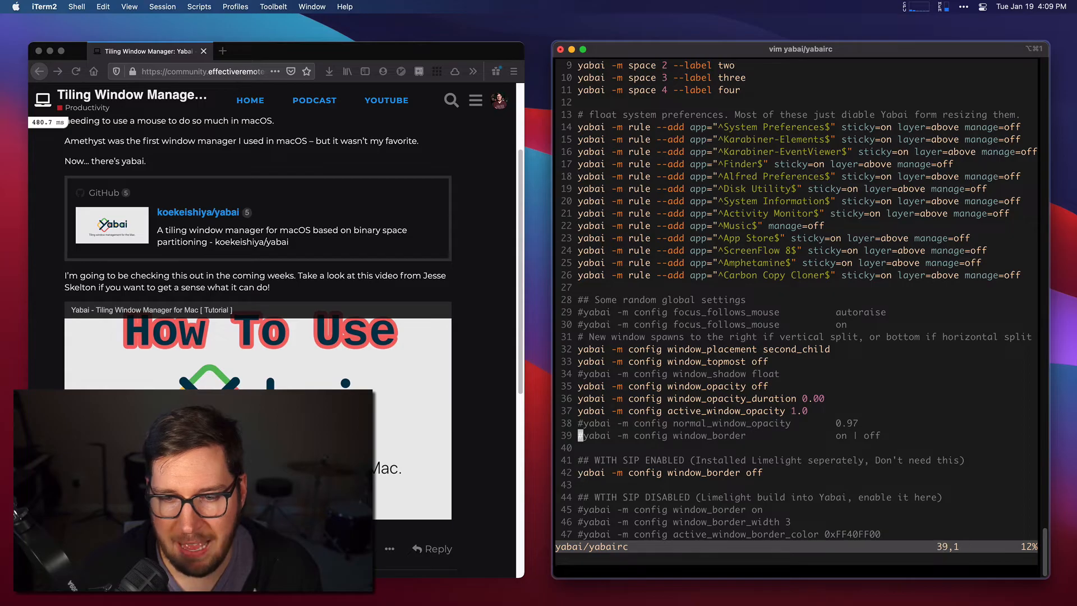
pyautogui.scroll(-3)
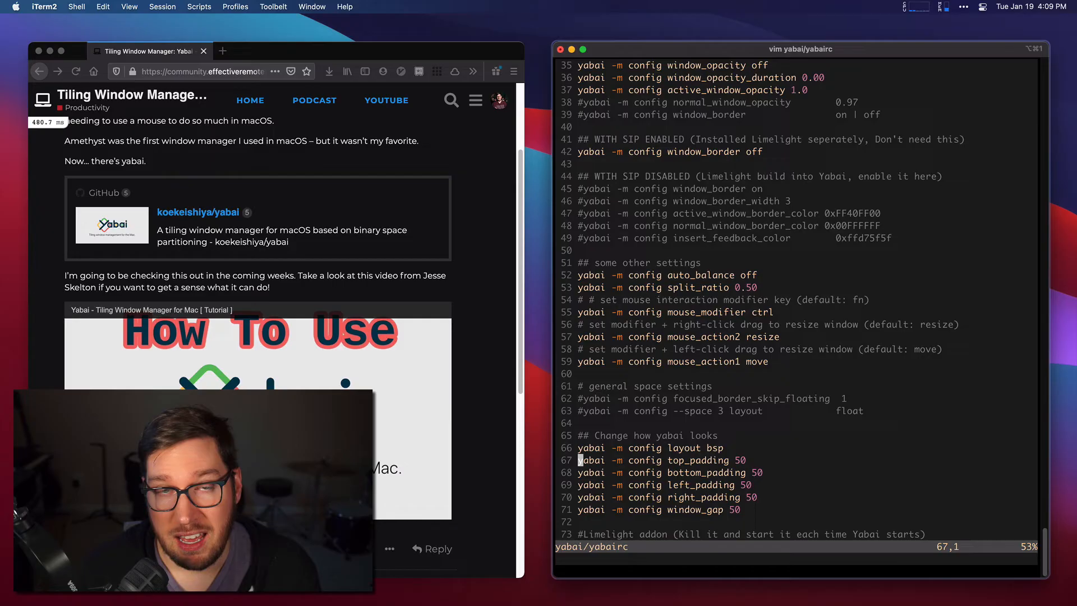
pyautogui.write(':q')
pyautogui.write('vim ')
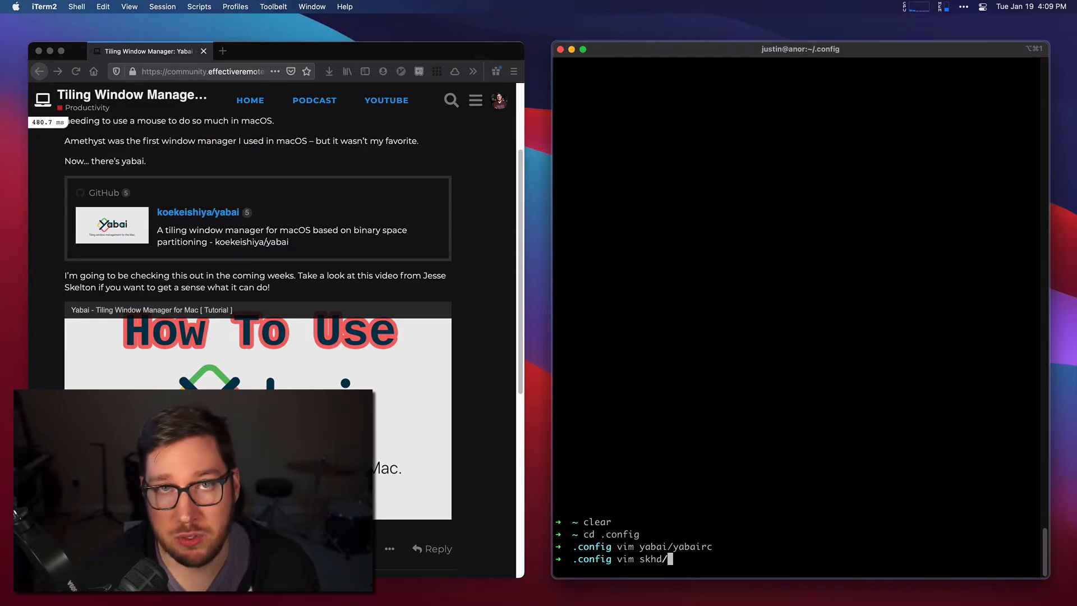
# Open skhd/skhdrc in vim and scroll down to the window-to-space bindings.
pyautogui.write('sk')
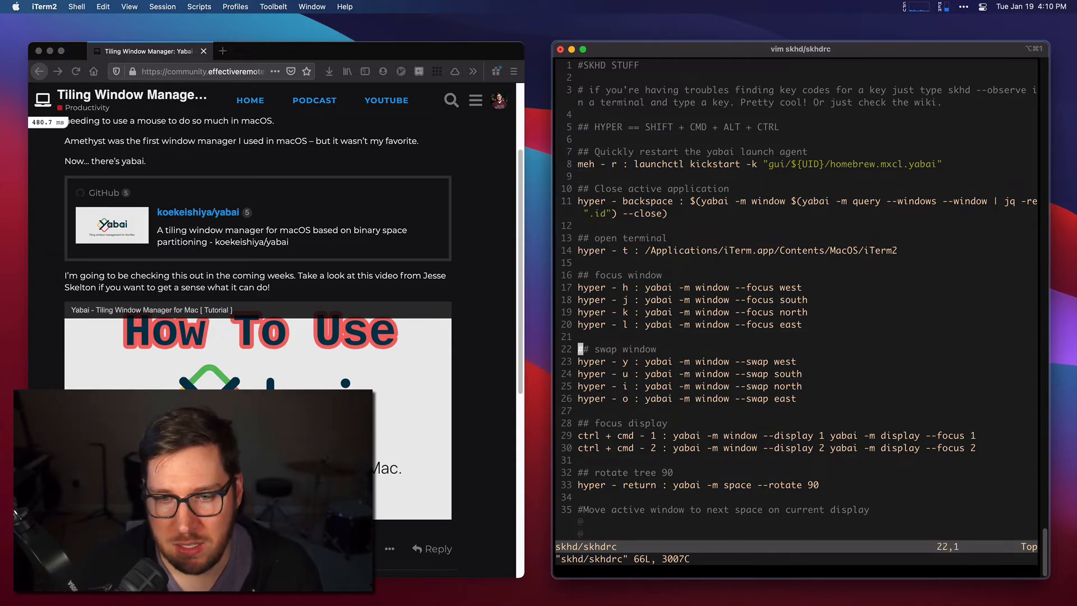
pyautogui.scroll(-3)
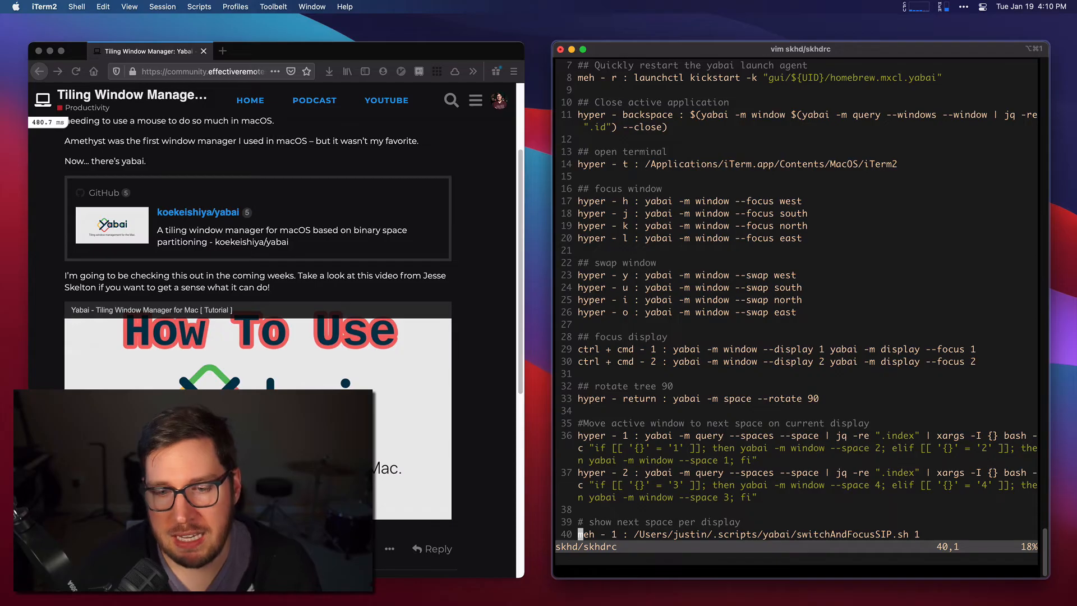